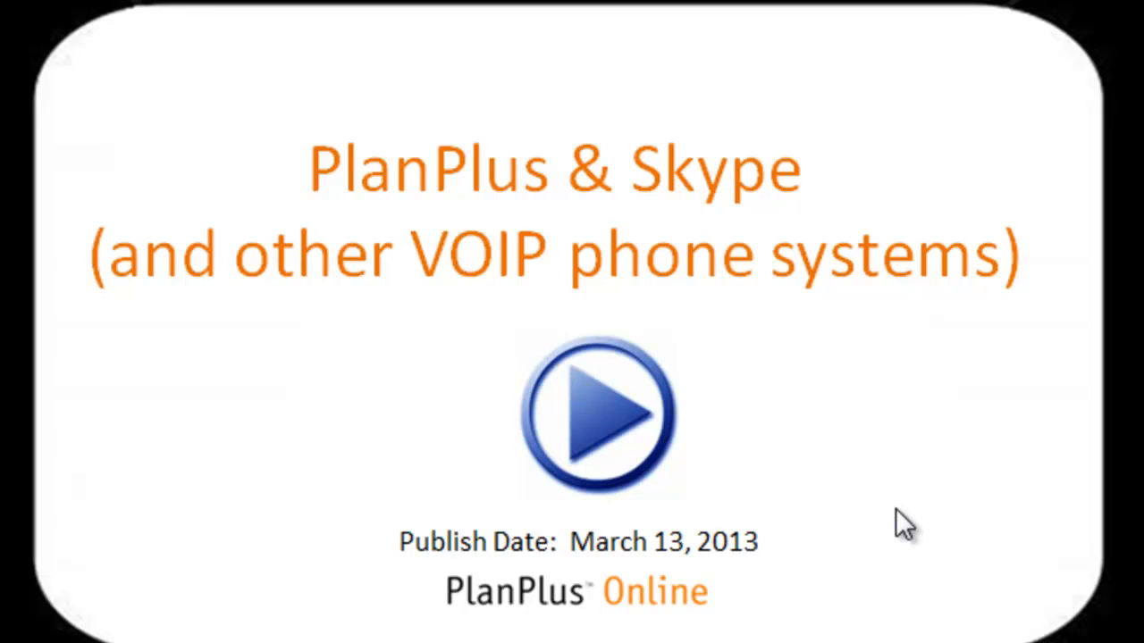
- Show Bob Sample's contact record with his mobile phone number on file
click(599, 425)
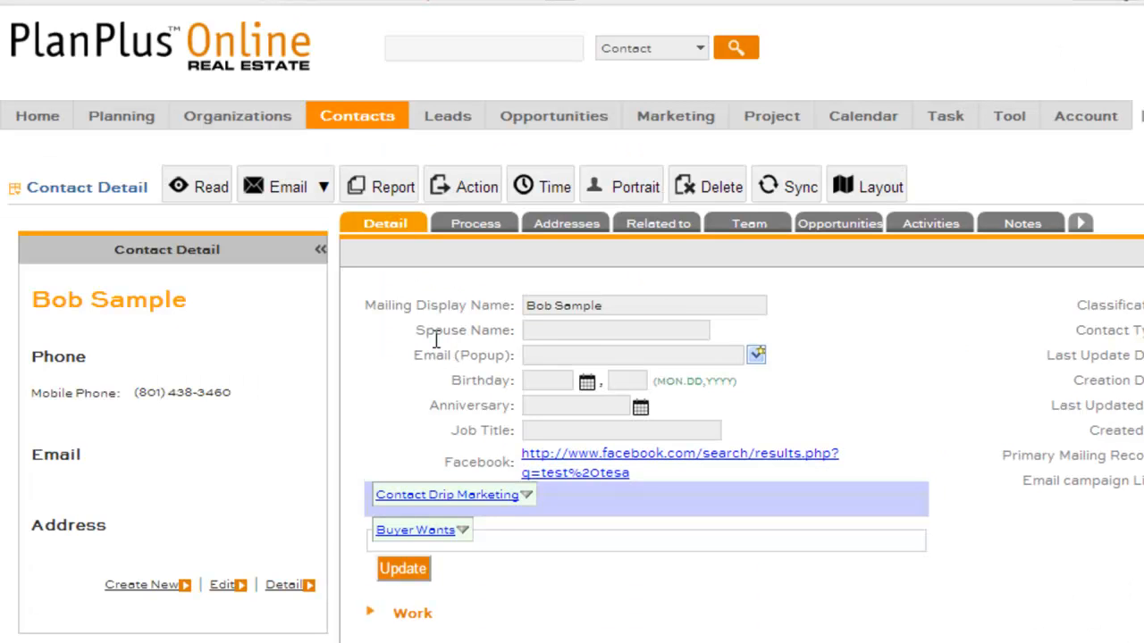
mouse_move(356, 420)
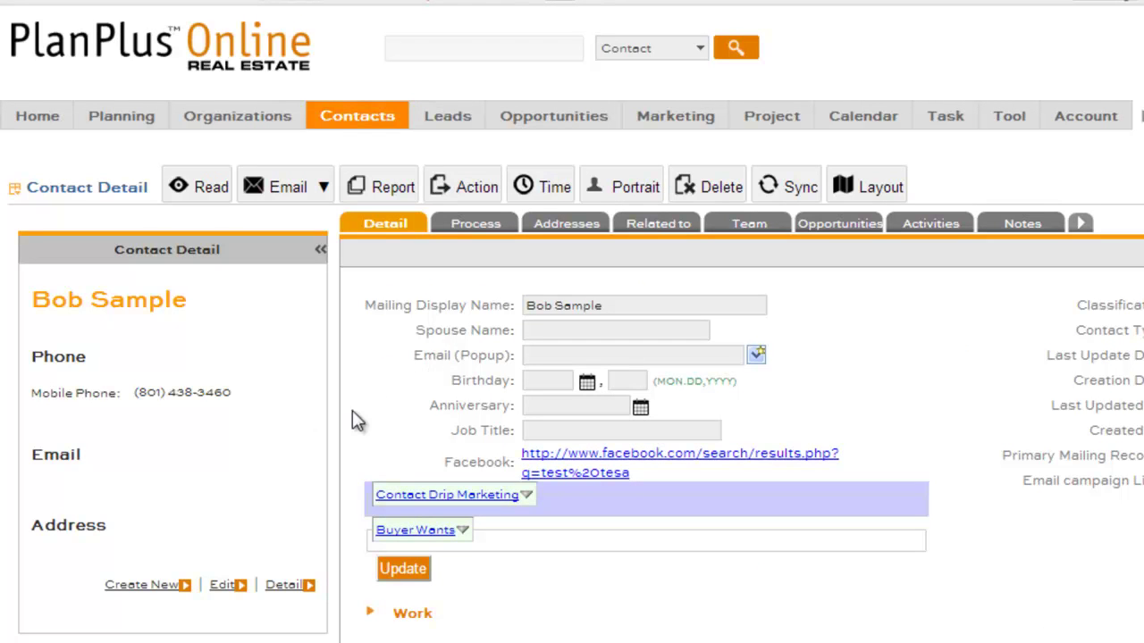
mouse_move(132, 411)
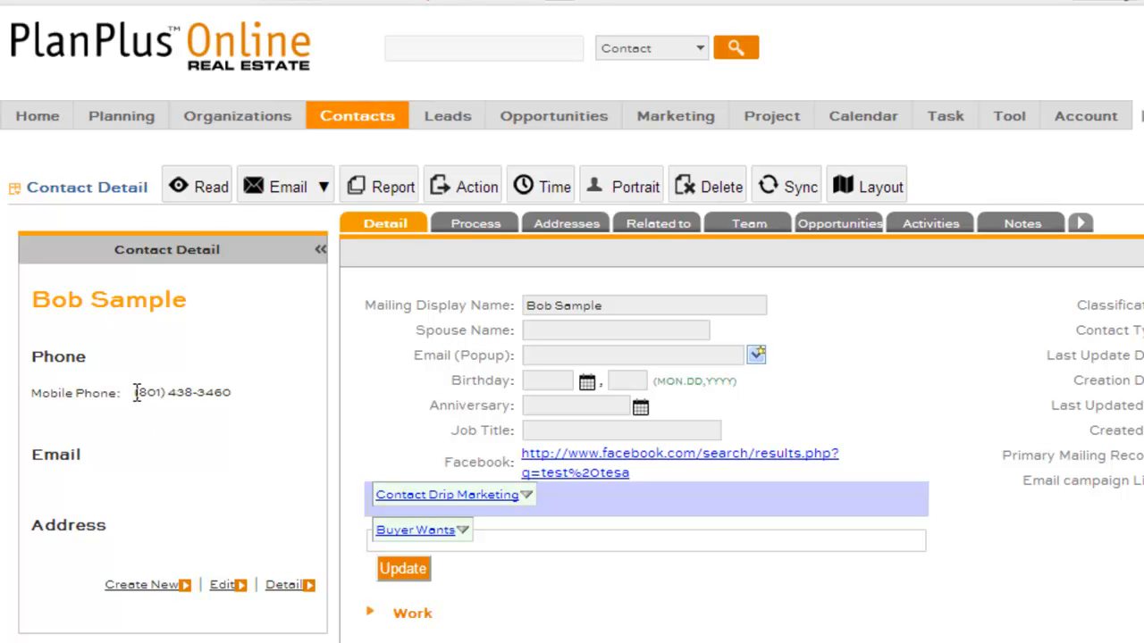
- Reach the Phone: Skype/SIP/Jajah/Others settings under Organization / Contact in company setup
click(1084, 115)
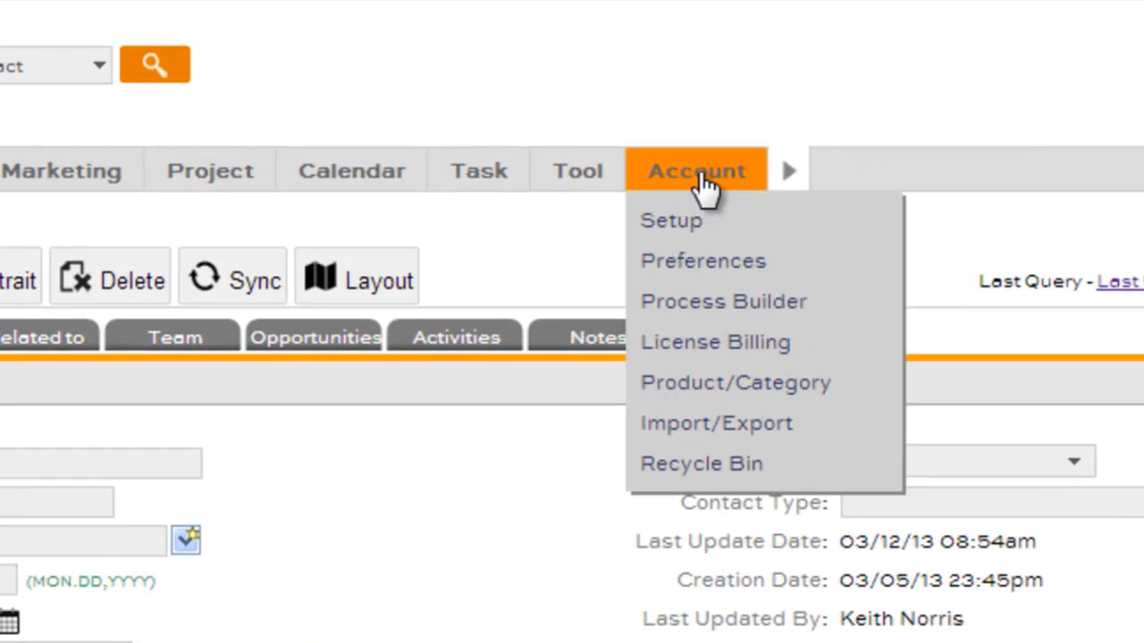
click(671, 221)
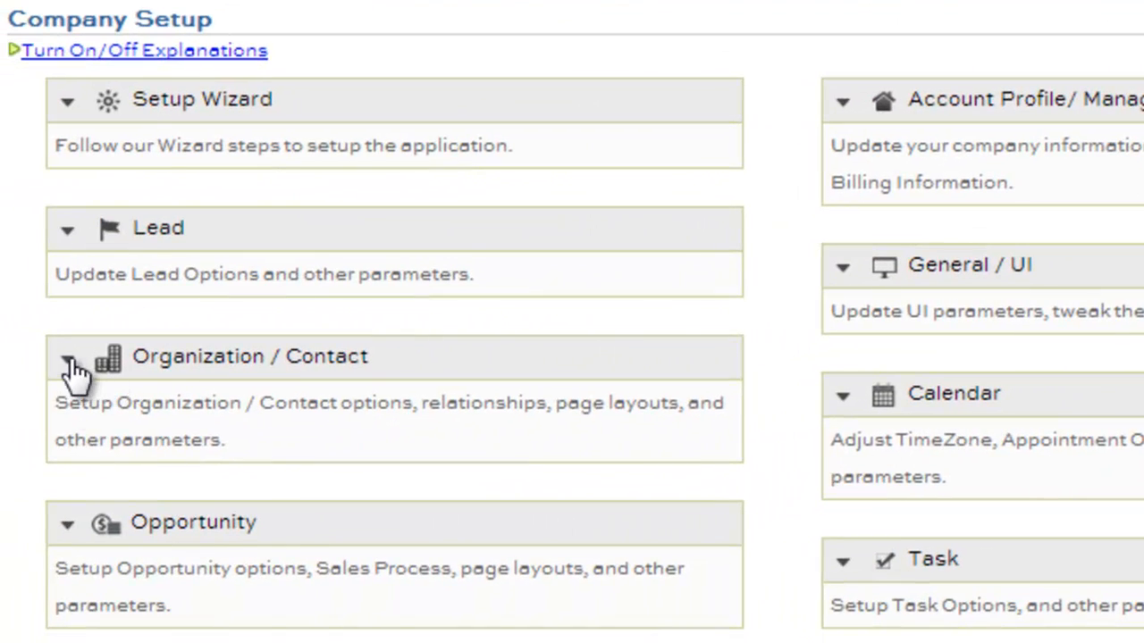
click(70, 356)
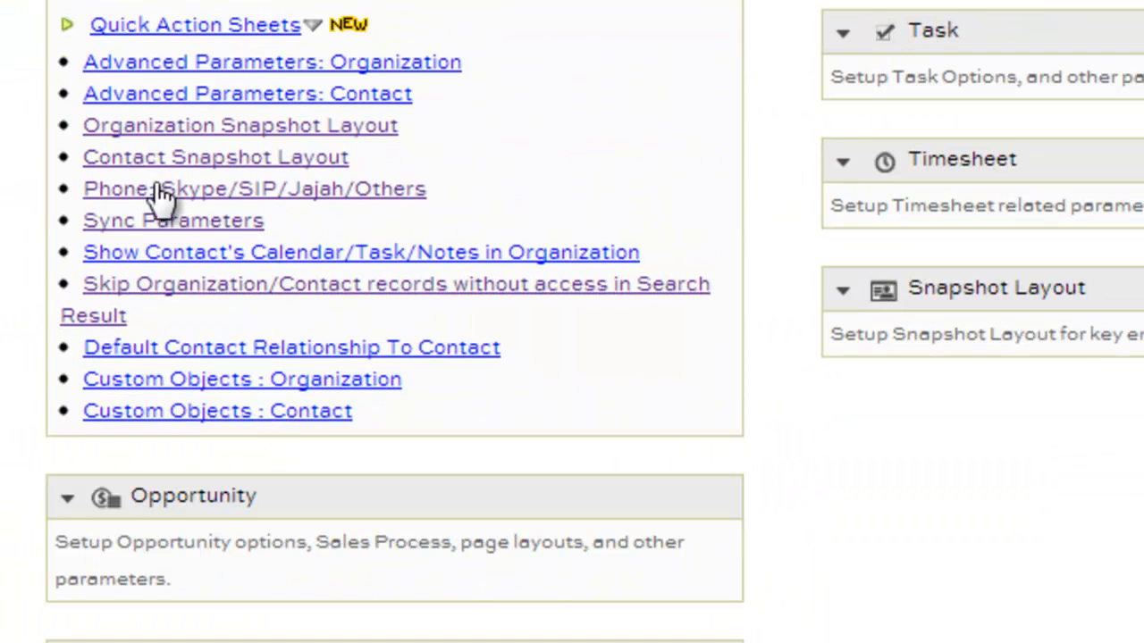
click(253, 189)
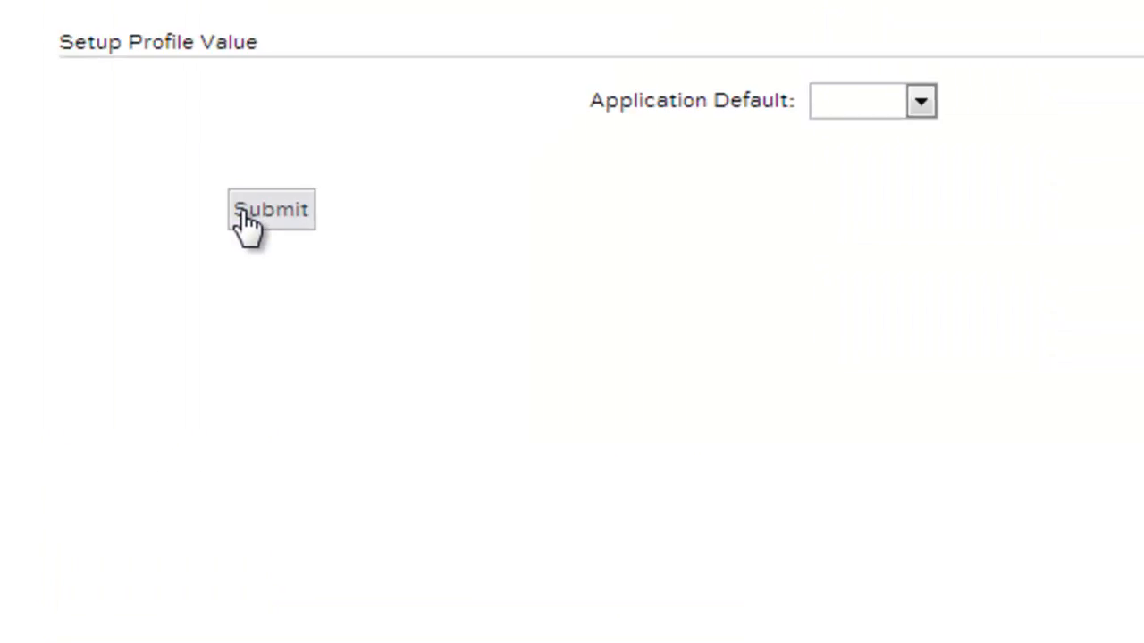
- Set the Application Default to Skype after viewing the Custom option, and submit
click(918, 99)
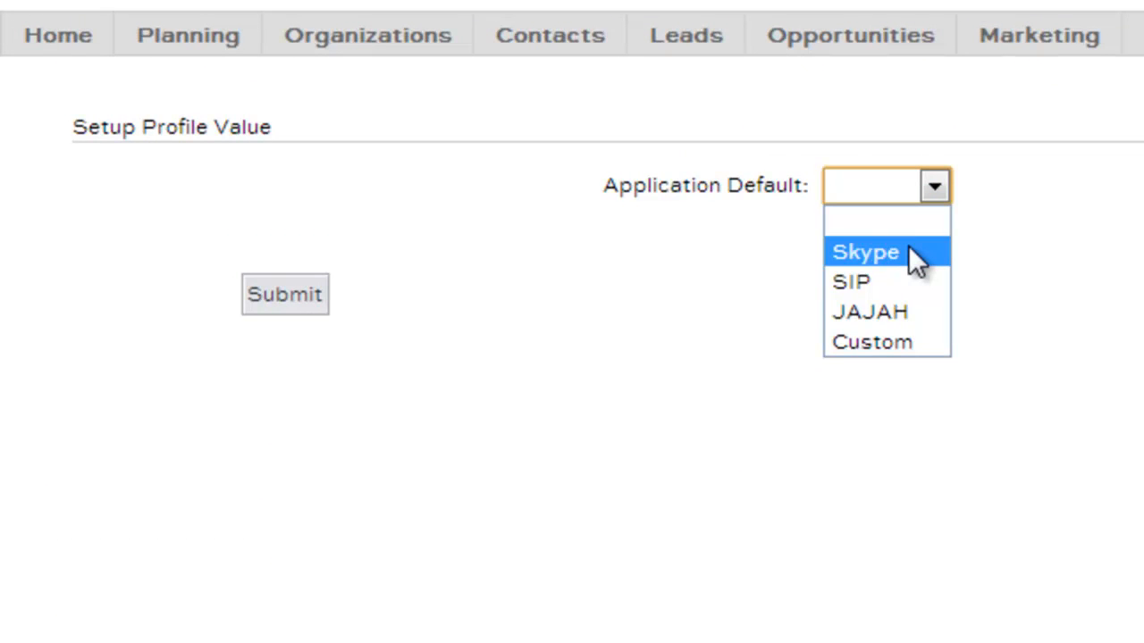
click(851, 281)
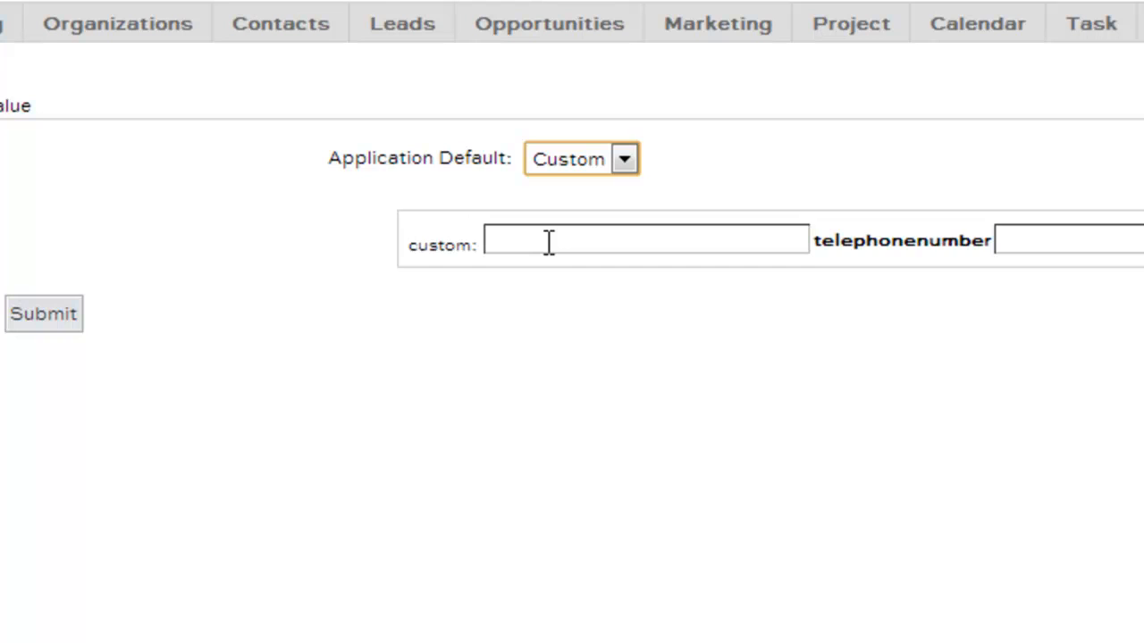
click(645, 246)
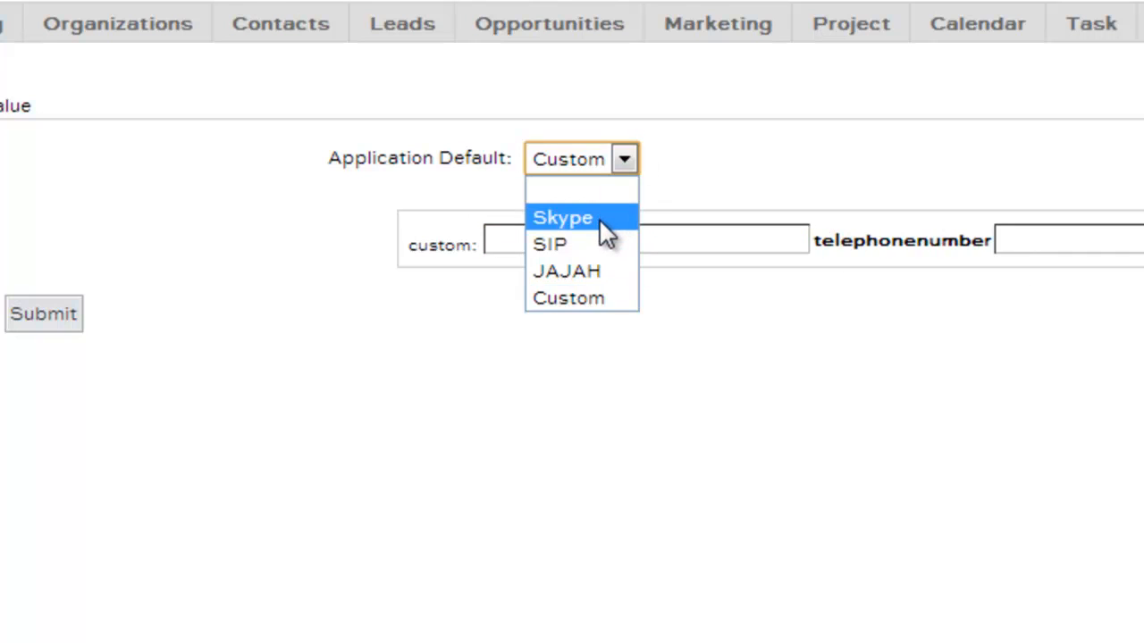
click(562, 216)
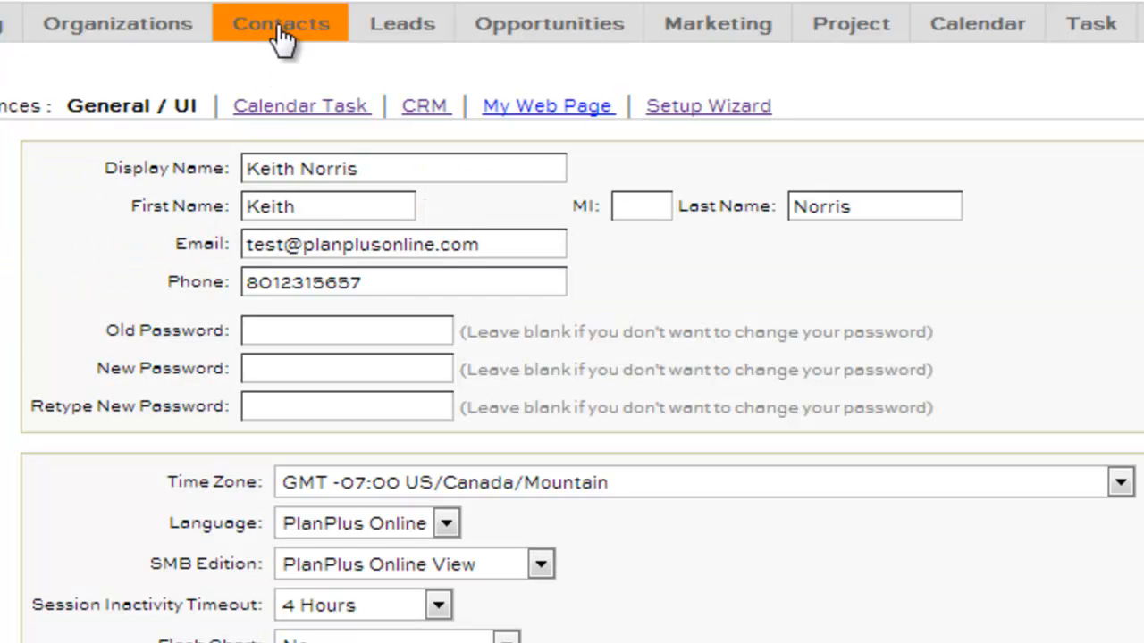
- Call Bob Sample's mobile from his contact record, launching Skype and confirming the call
click(280, 23)
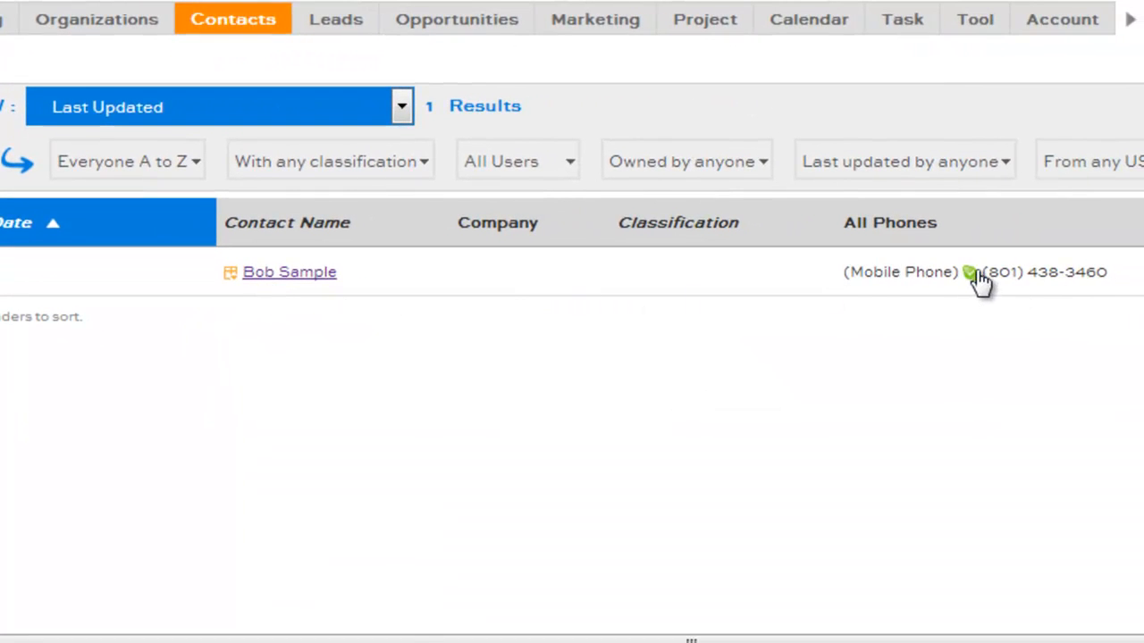
click(289, 271)
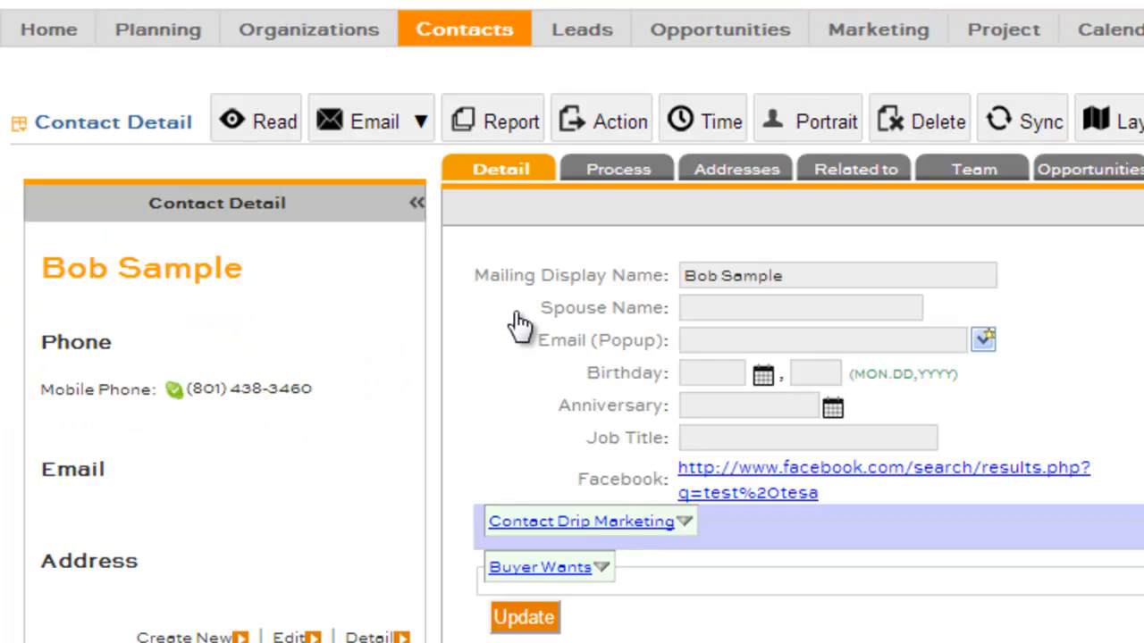
mouse_move(176, 404)
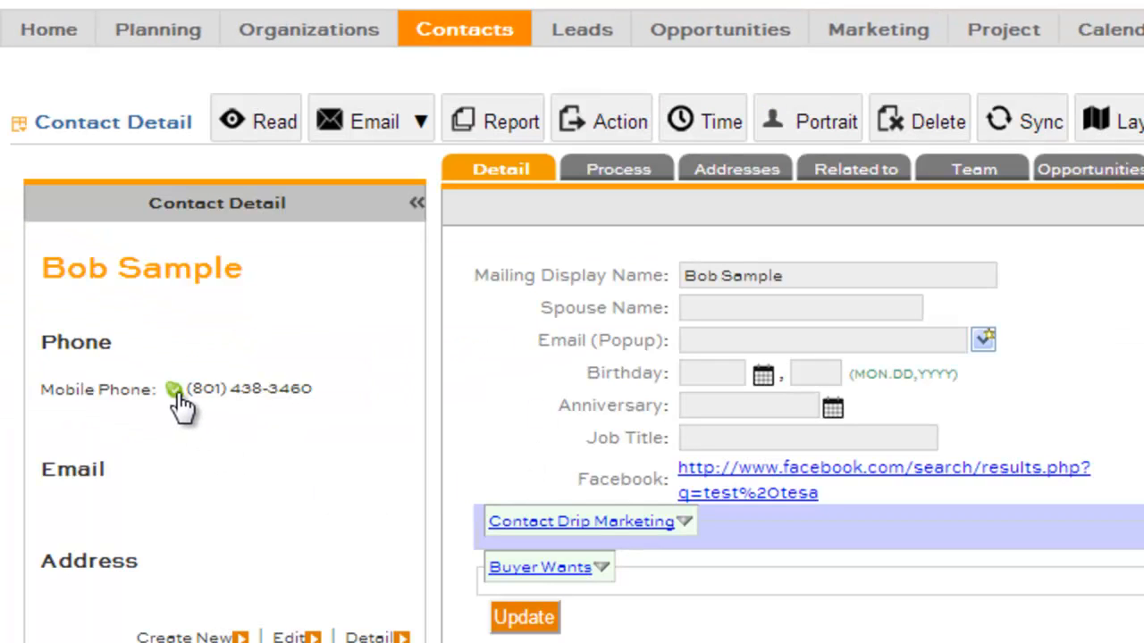
click(176, 388)
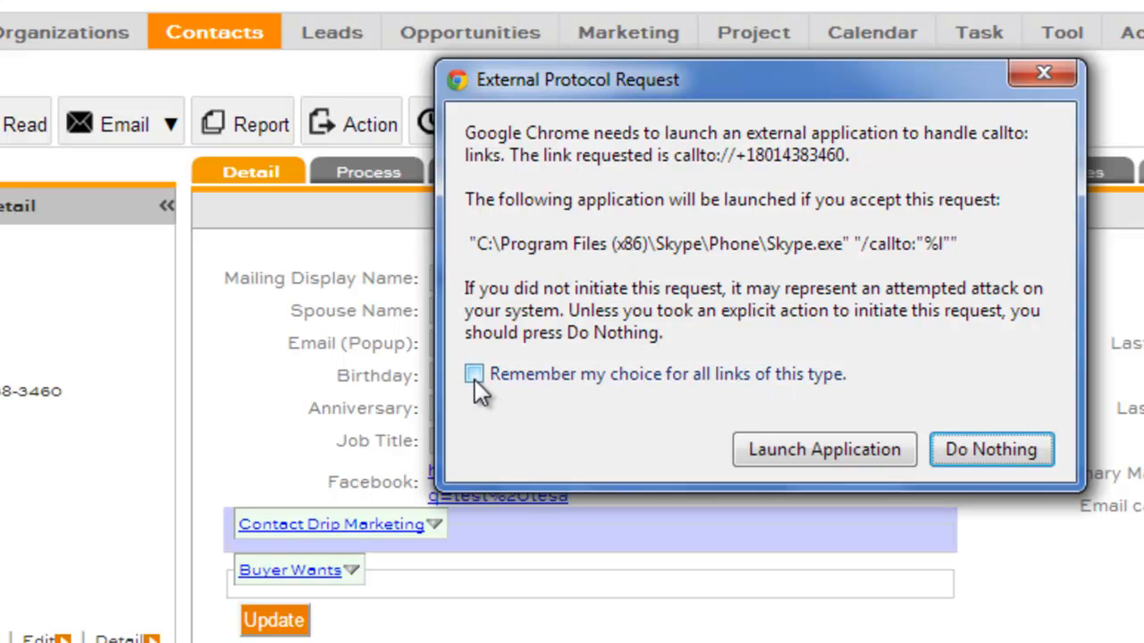
mouse_move(823, 450)
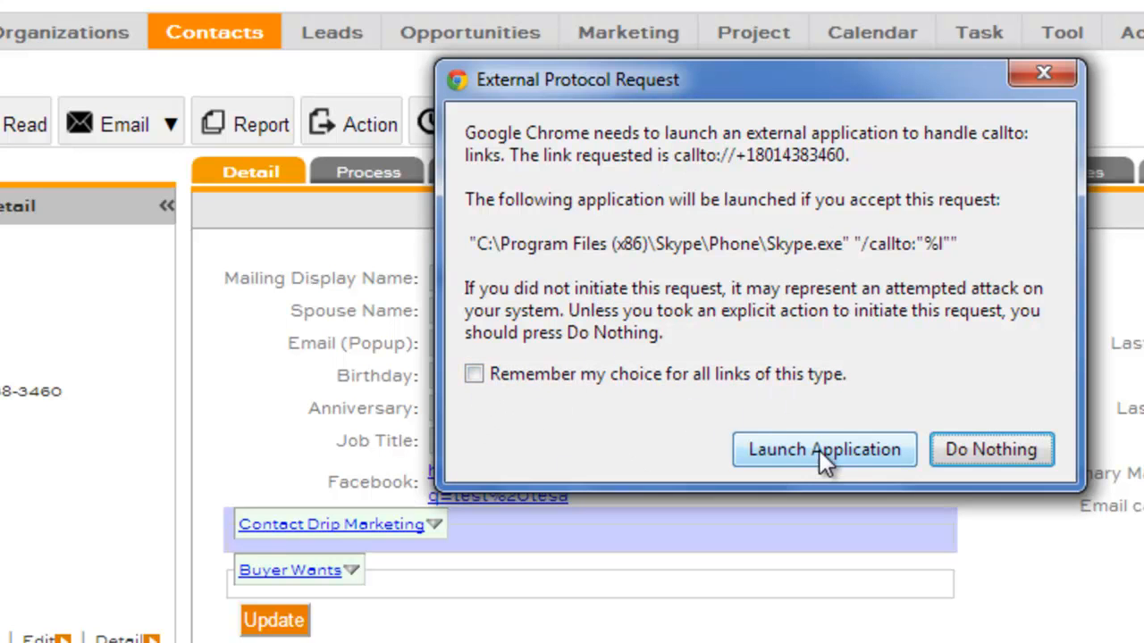
click(824, 450)
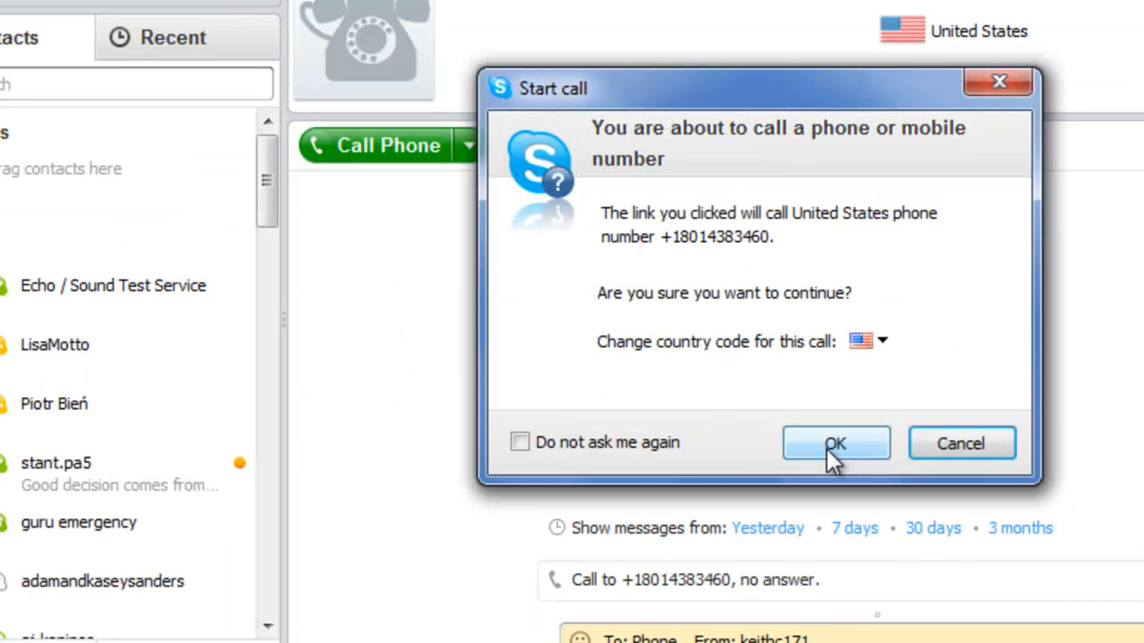
click(836, 443)
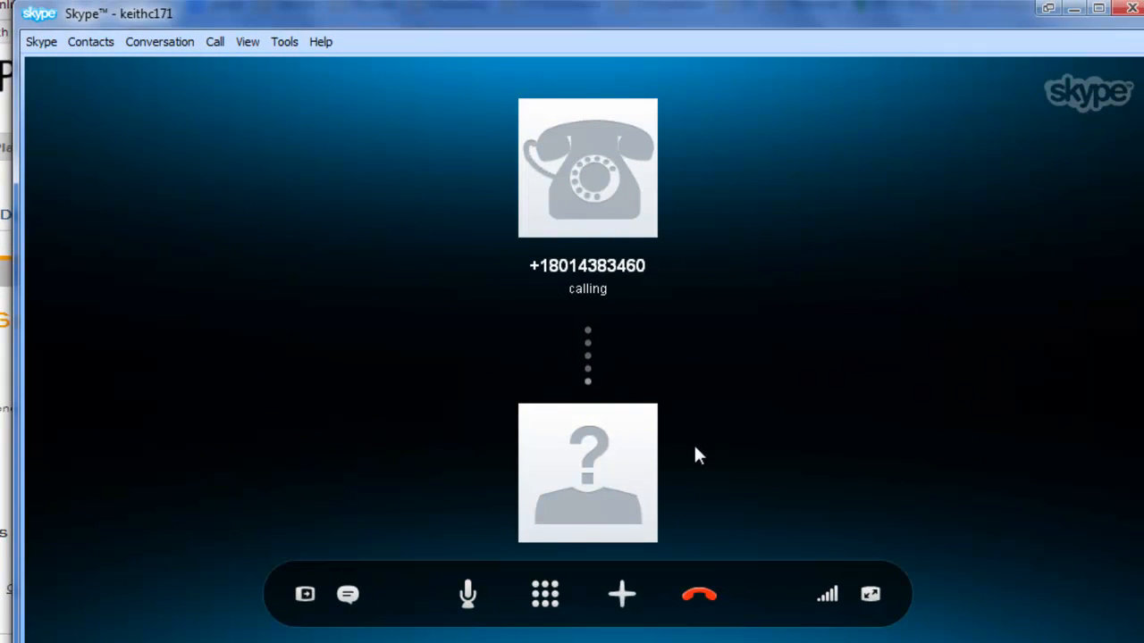